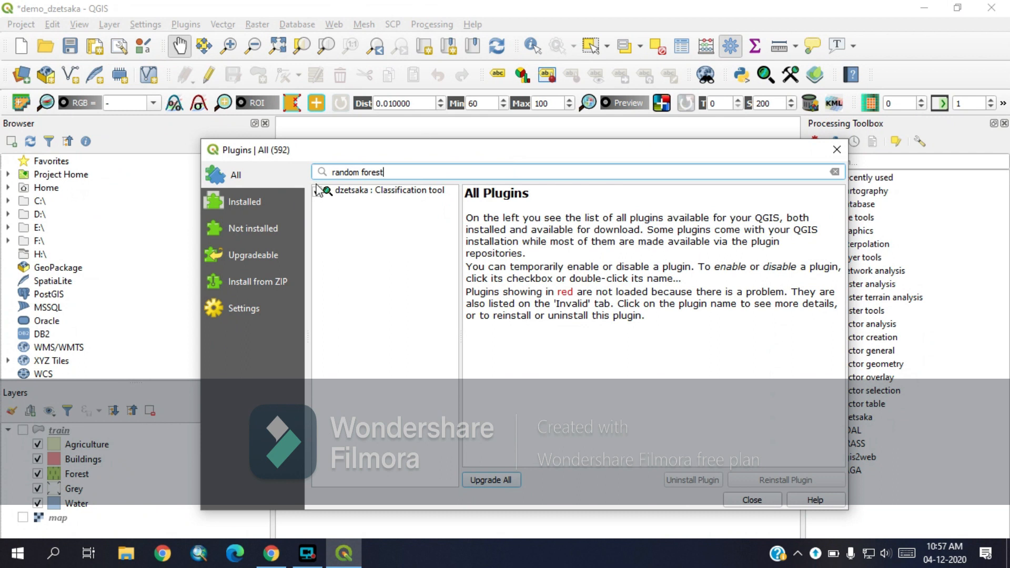
- Tick the dzetsaka : Classification tool plugin, review its details and close the plugin manager
click(316, 190)
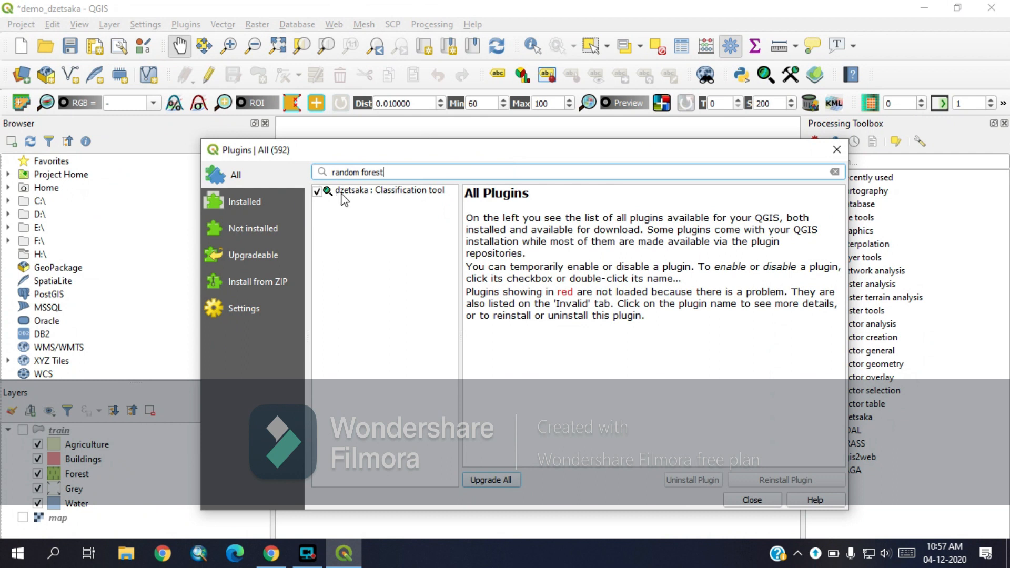
mouse_move(394, 200)
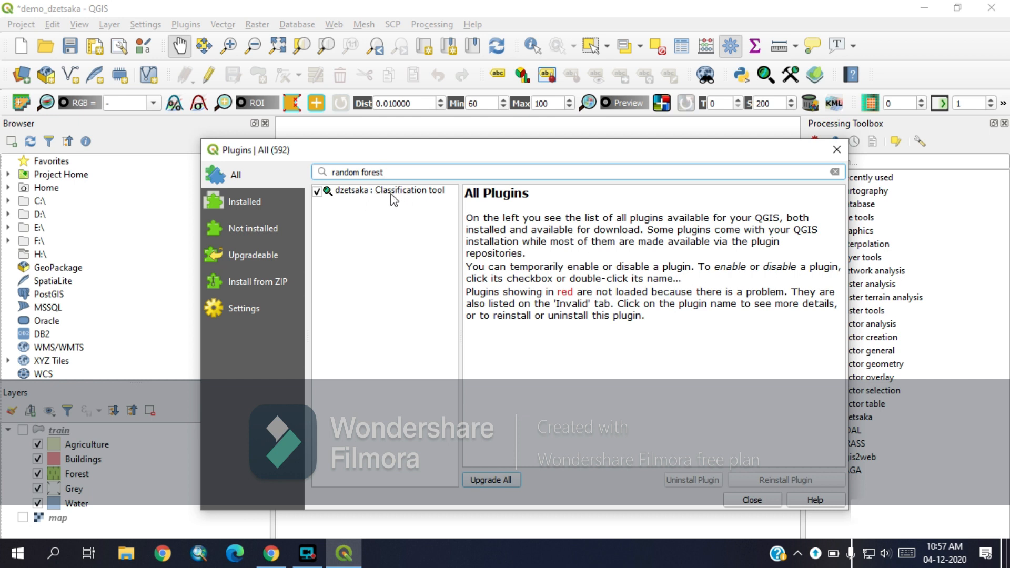
click(388, 190)
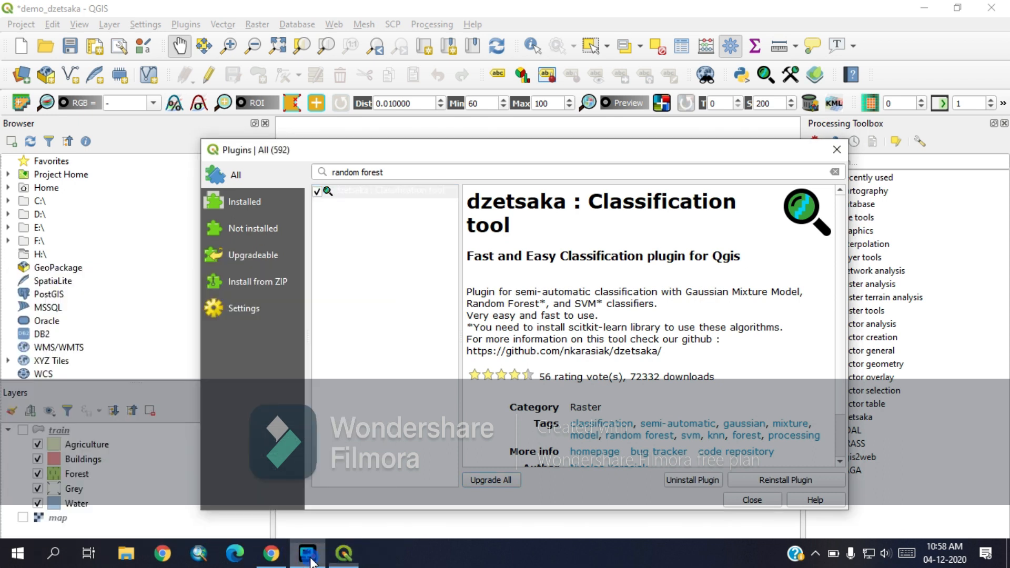
click(383, 190)
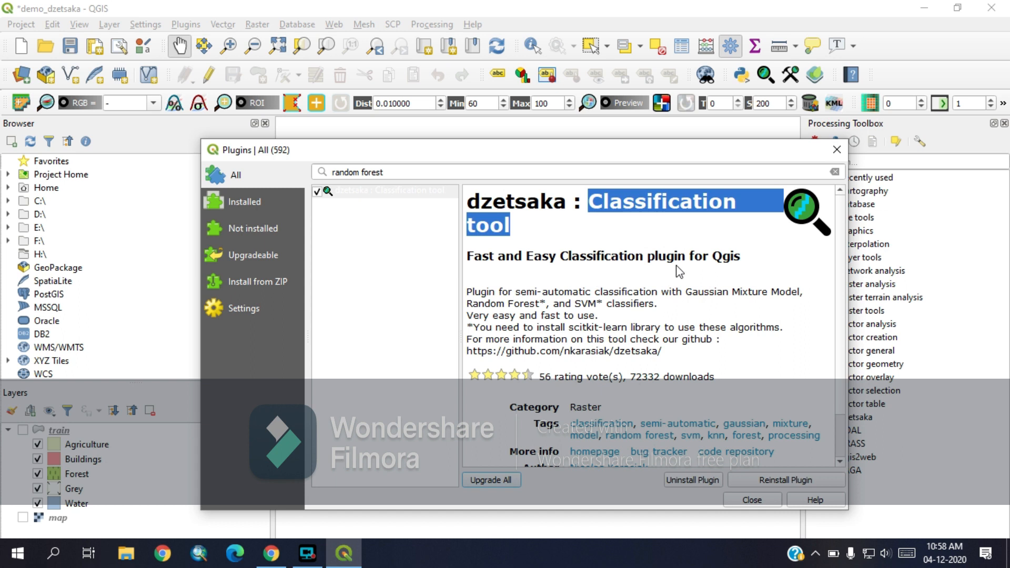
scroll(down, 3)
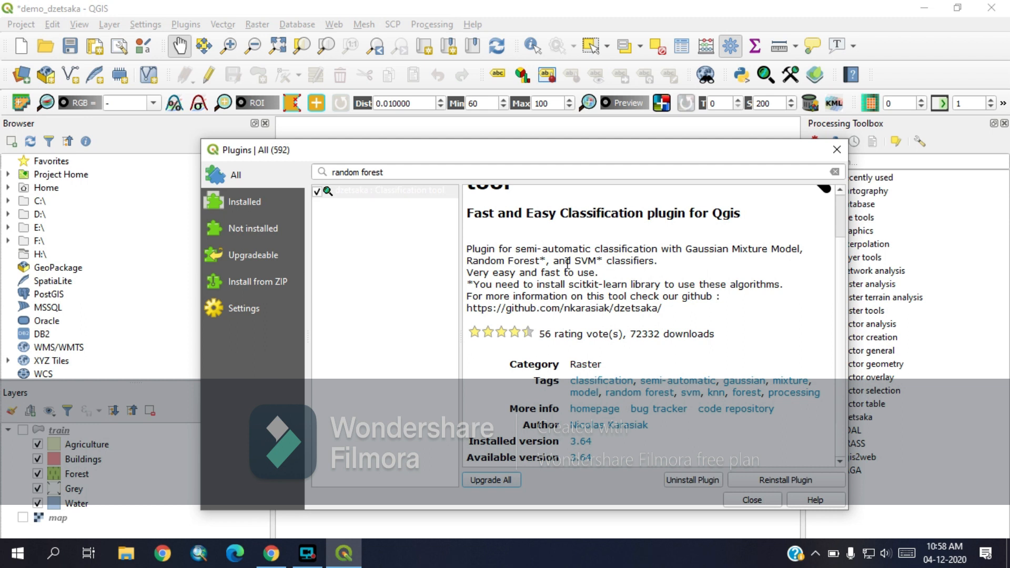
mouse_move(681, 250)
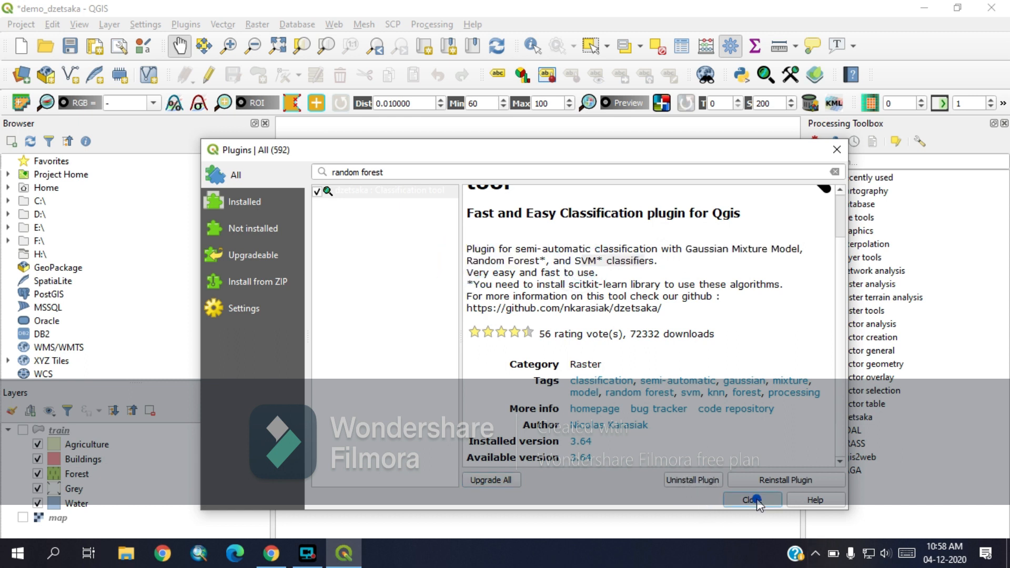
click(752, 500)
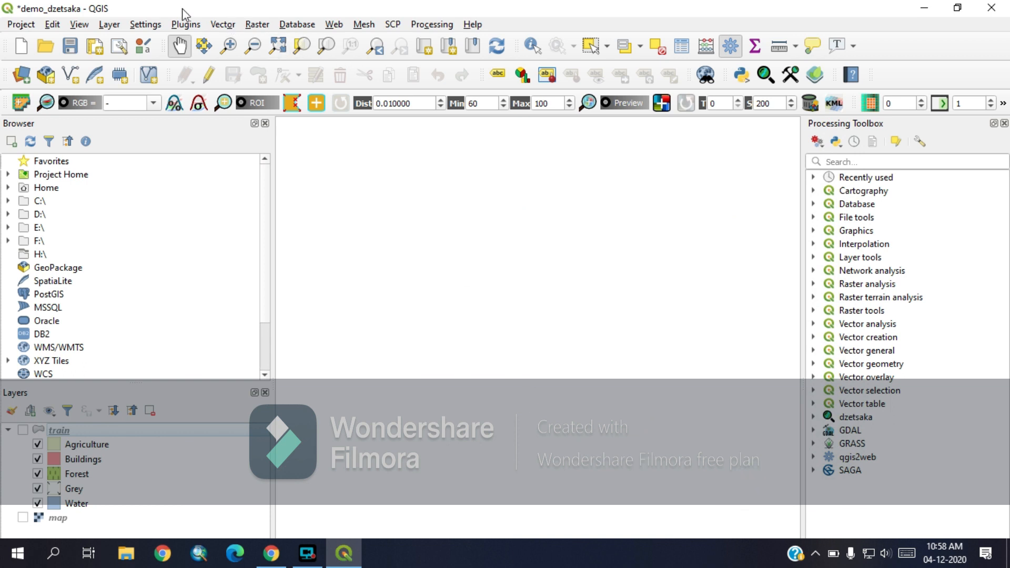
- Launch the dzetsaka classification dock and show the train polygons over the scanned map layer
click(185, 23)
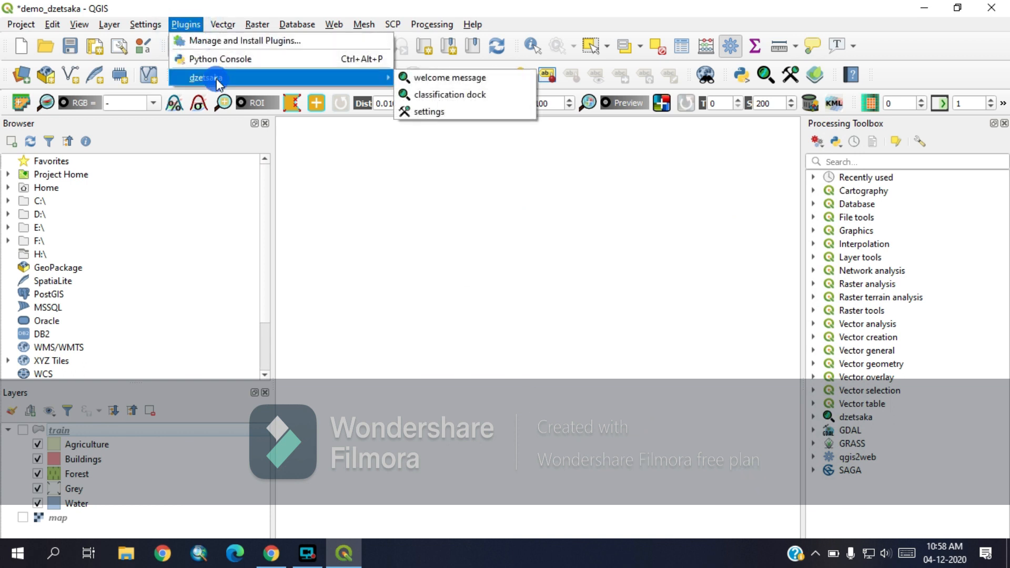
click(449, 94)
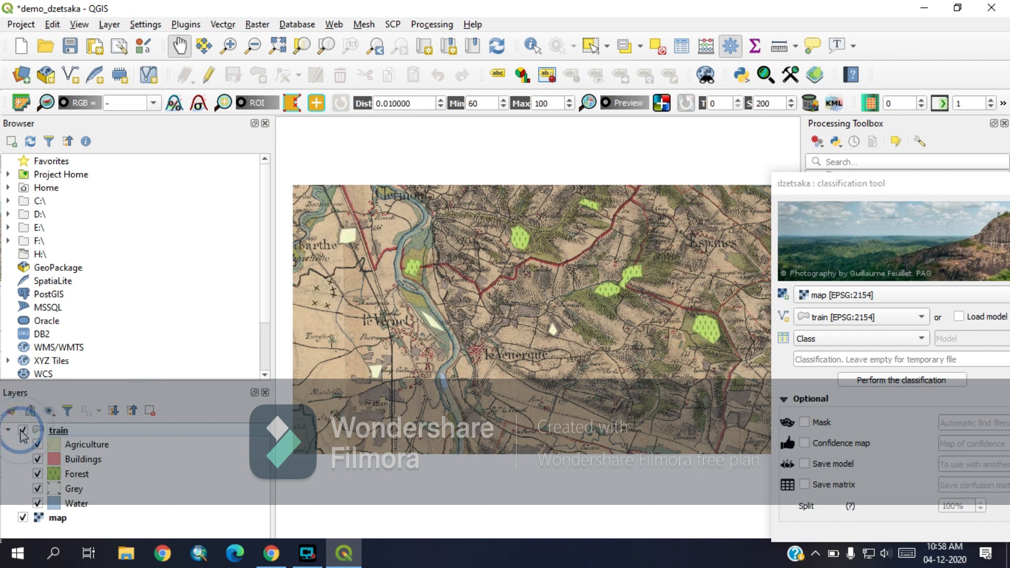
click(22, 431)
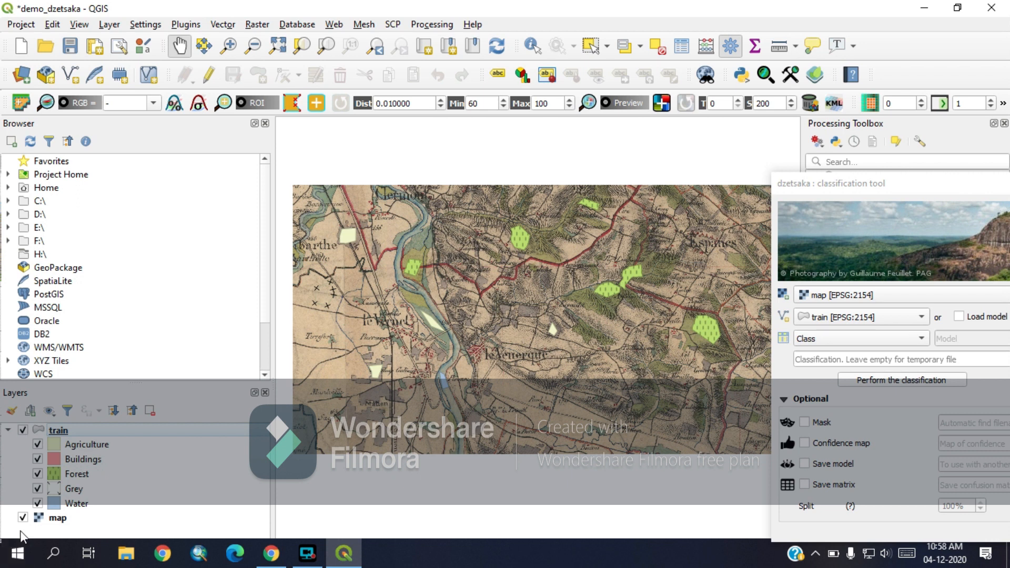
click(22, 518)
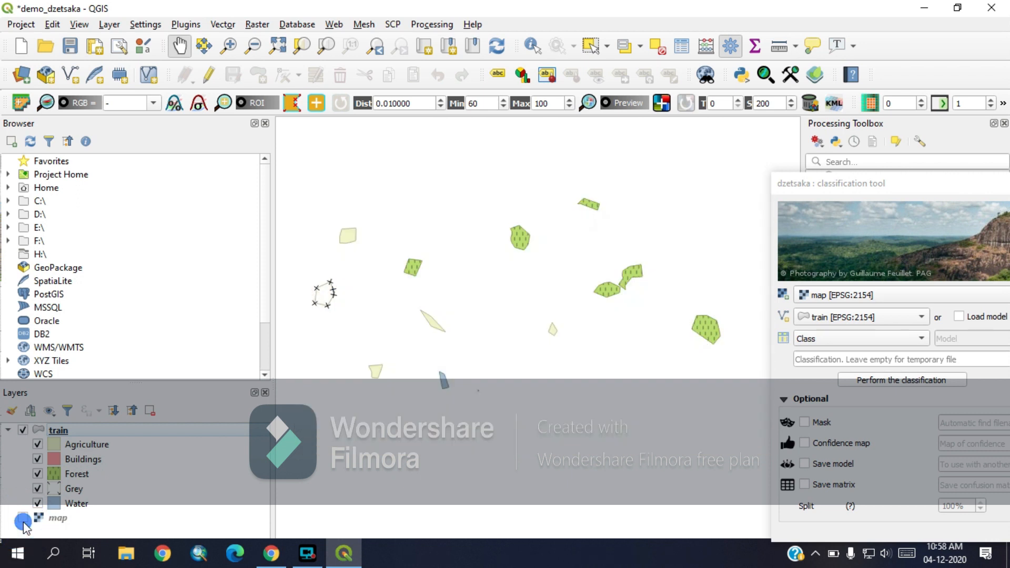
click(22, 517)
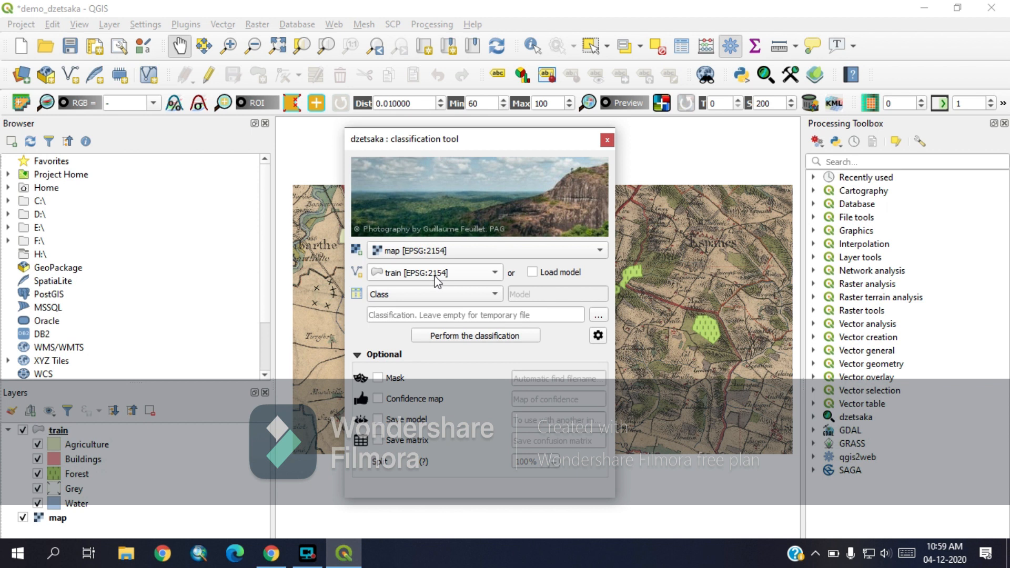
click(422, 299)
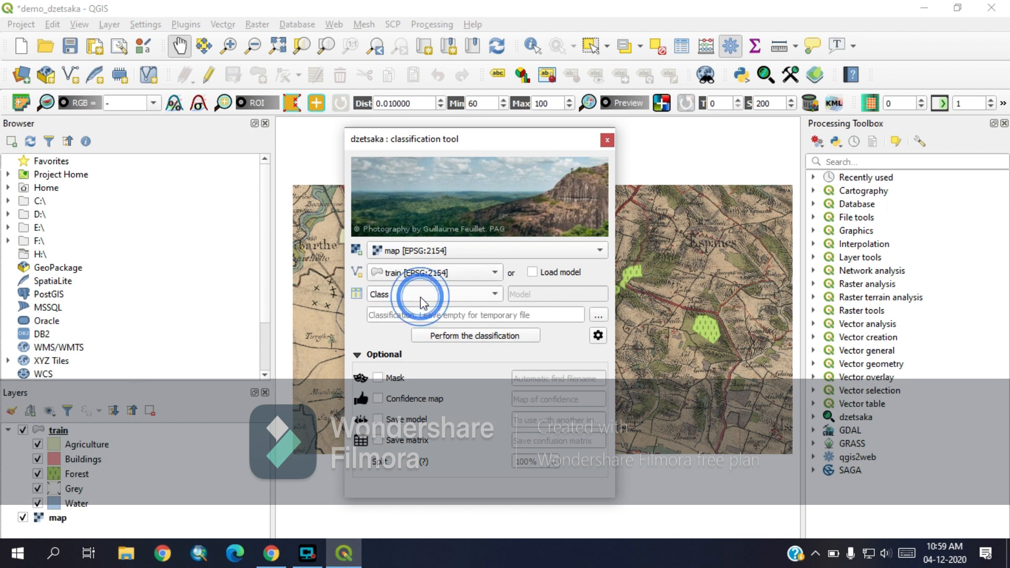
click(598, 335)
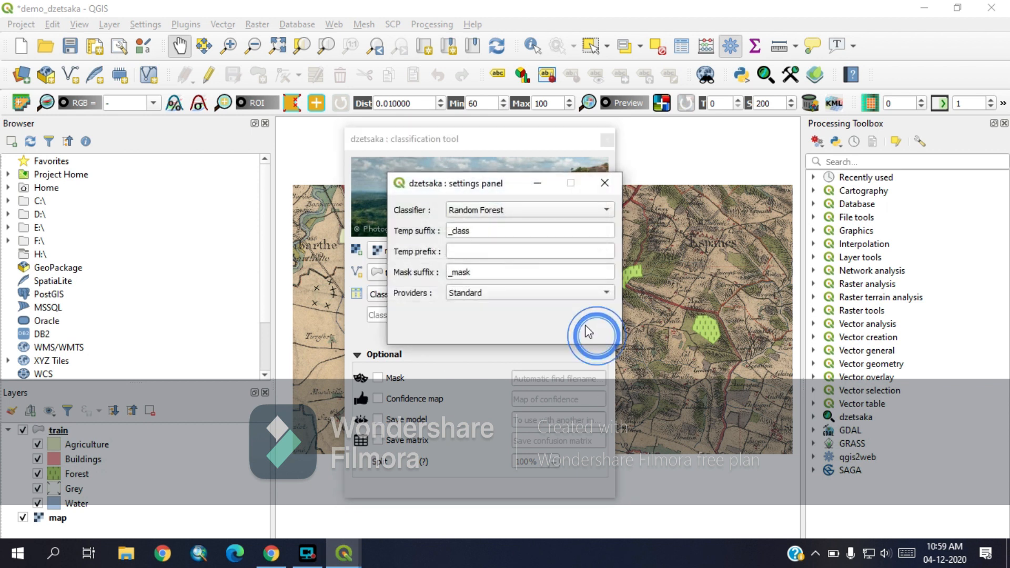
click(528, 210)
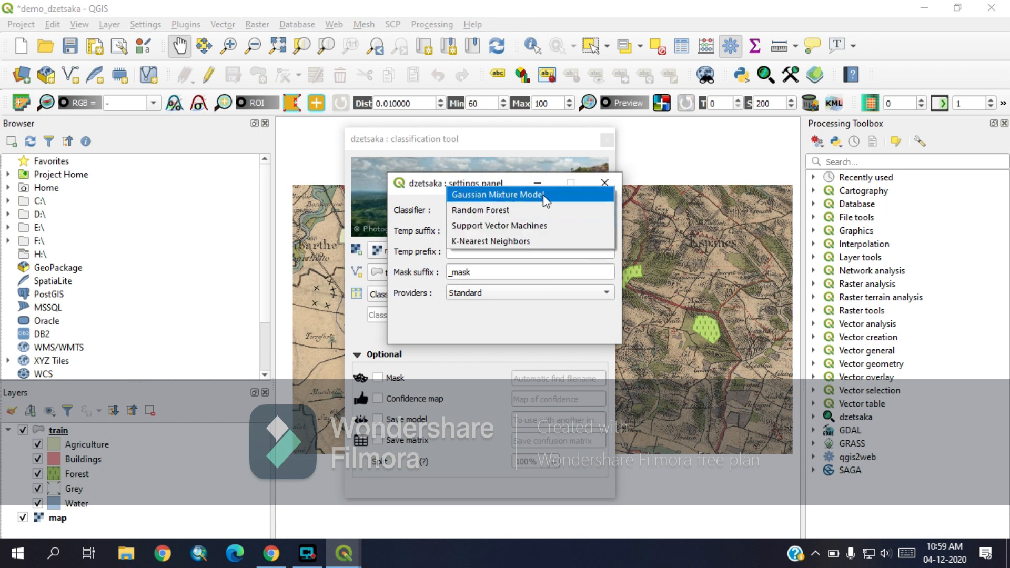
mouse_move(500, 226)
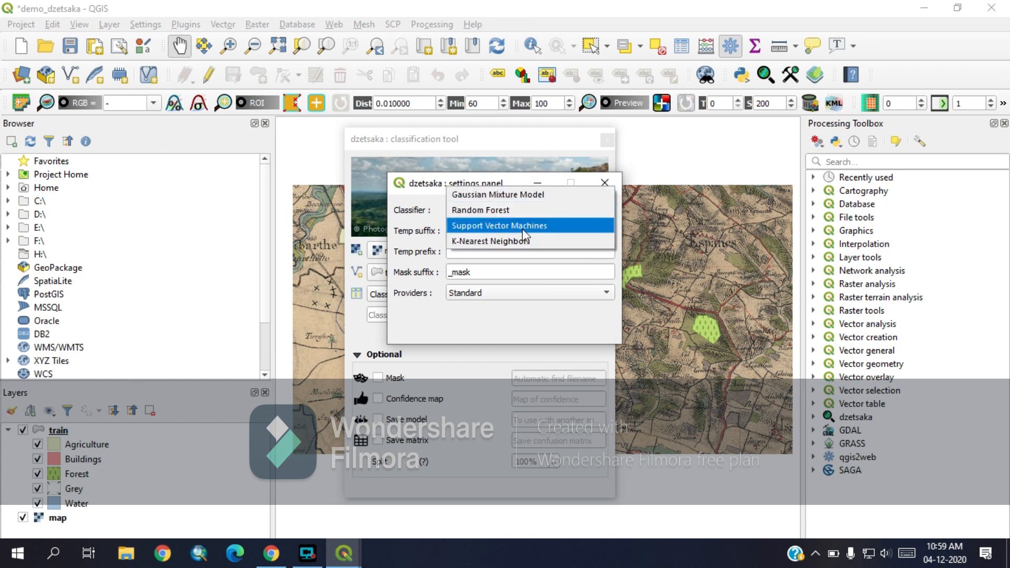
click(480, 210)
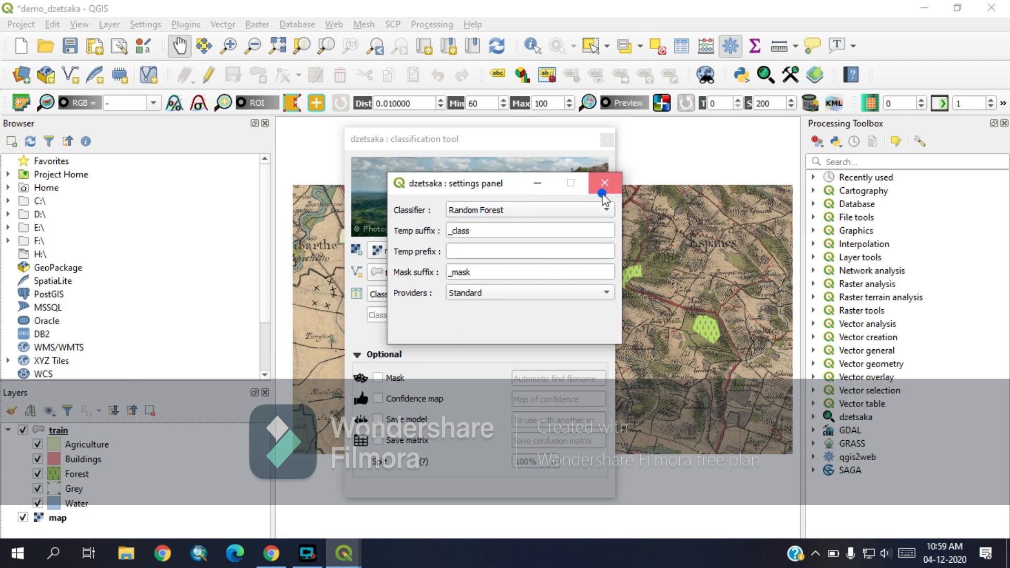
click(604, 183)
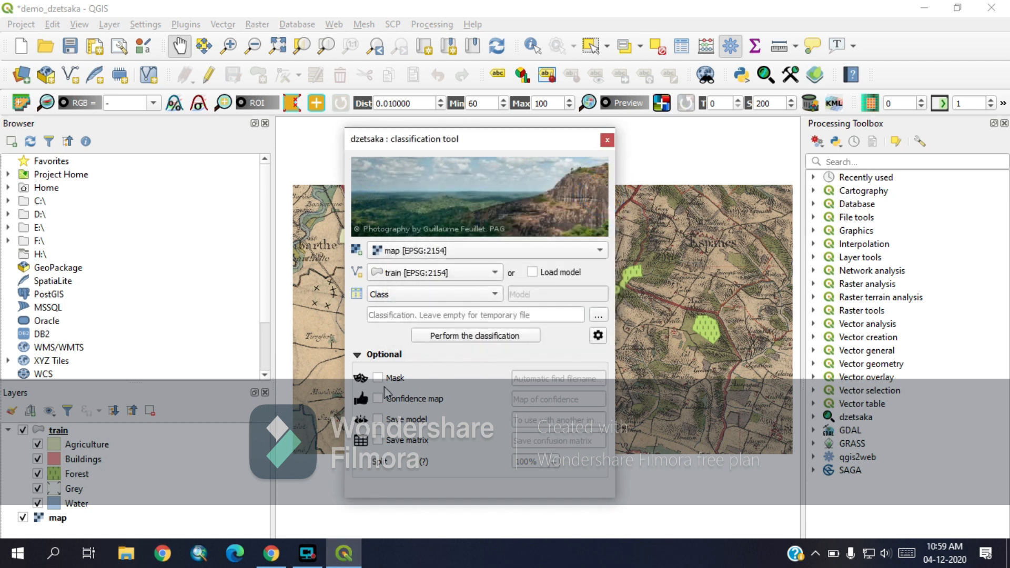
click(356, 354)
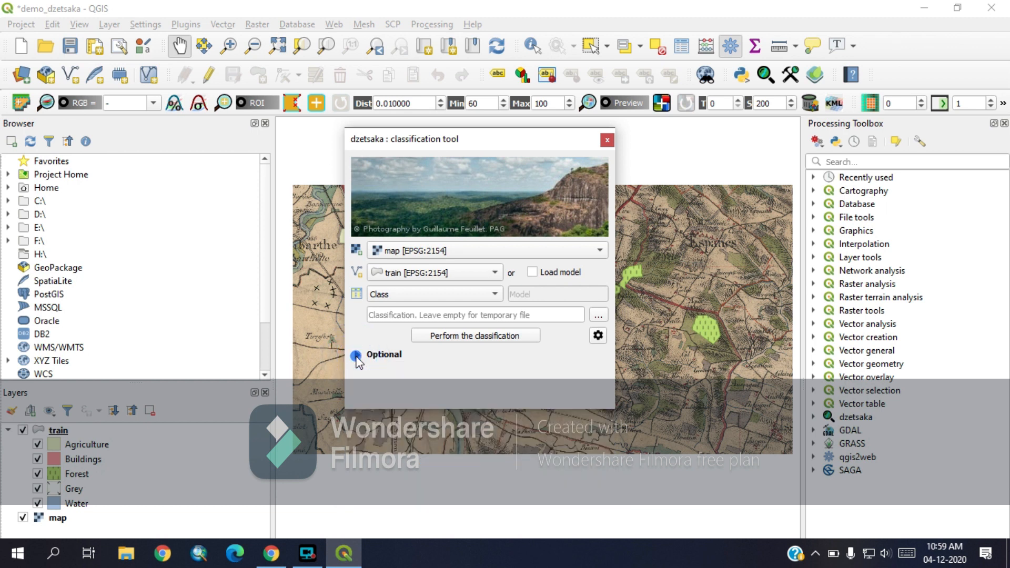
click(356, 354)
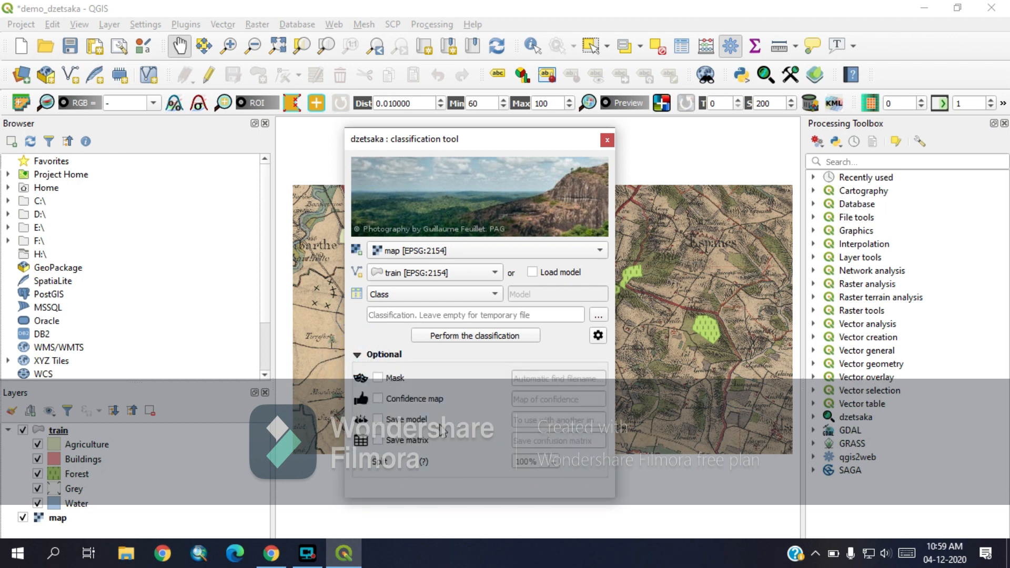
click(475, 335)
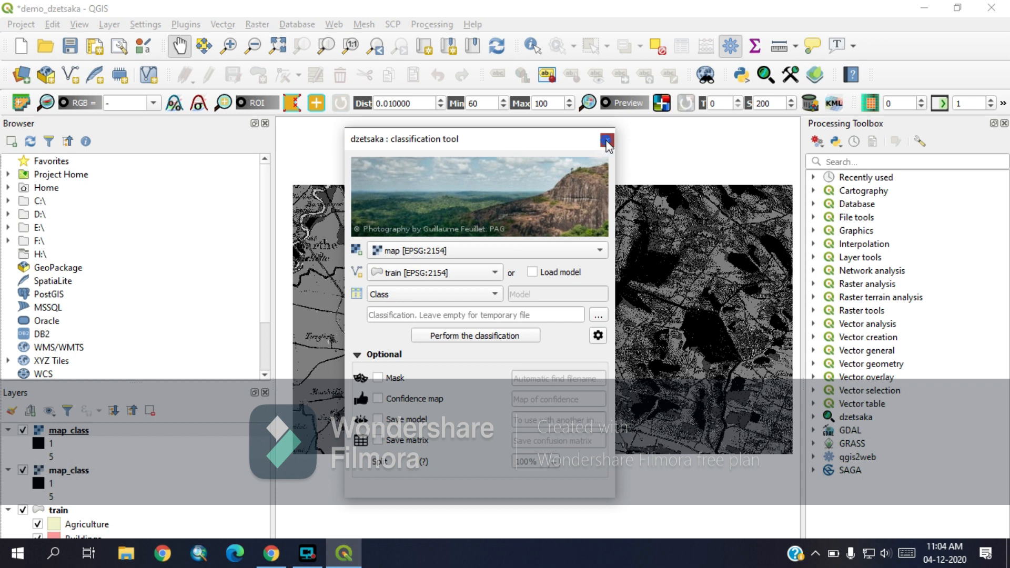
- Close the dzetsaka classification tool after map_class is added
click(606, 140)
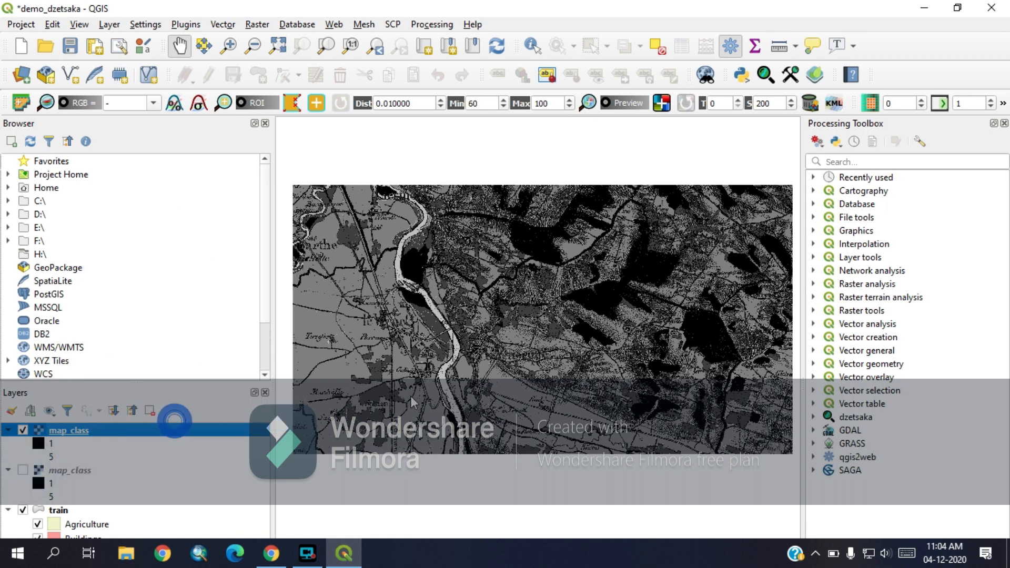
- Render map_class as Paletted/Unique values with a colour classified for each class 1 to 5
double_click(68, 430)
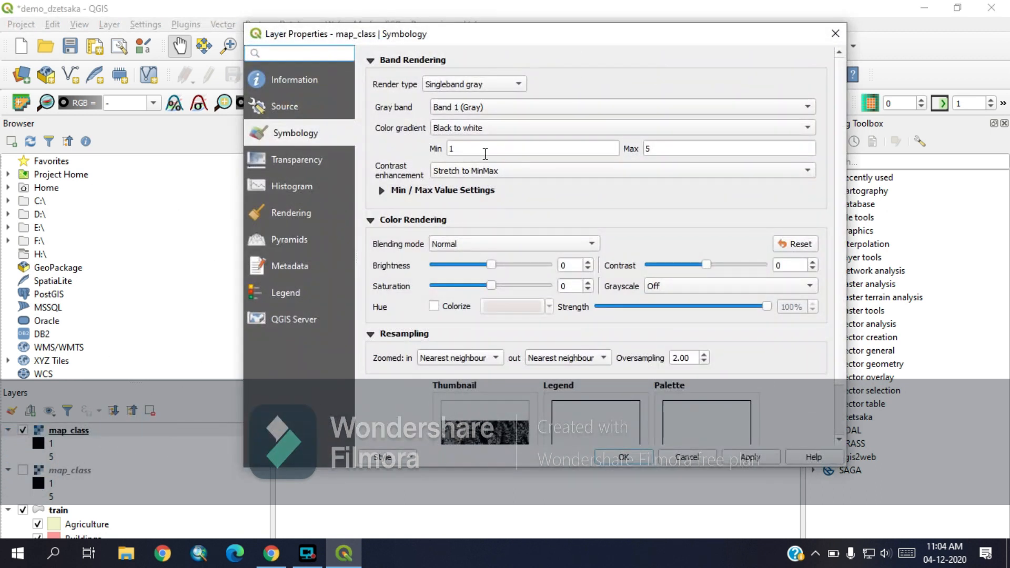
click(474, 84)
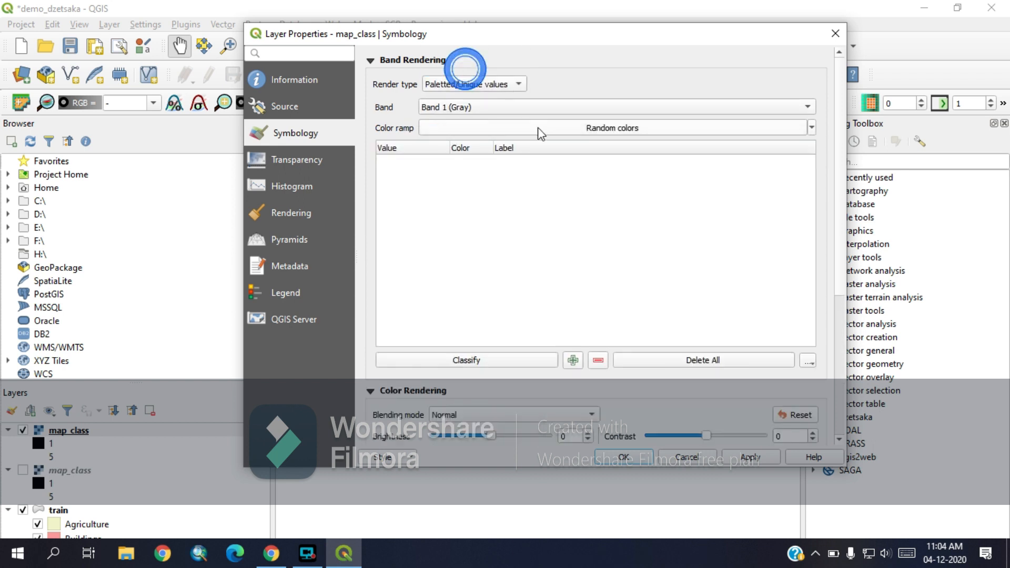
click(465, 359)
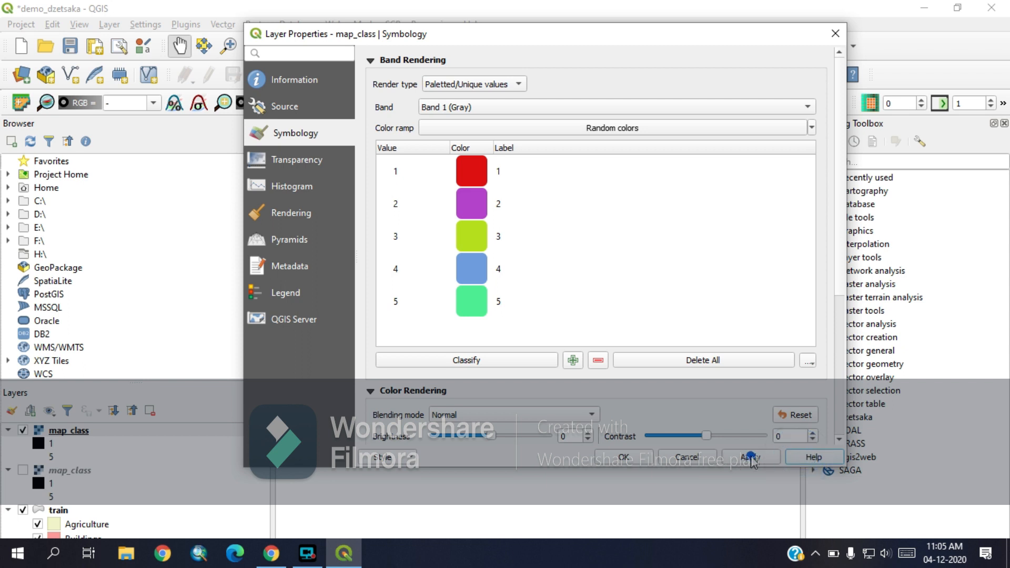
click(750, 457)
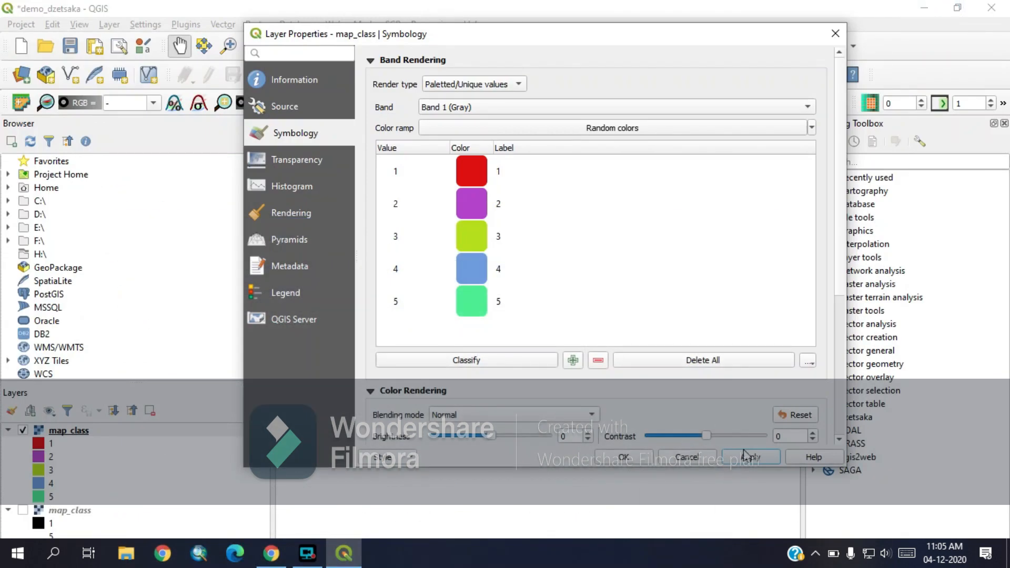
click(750, 456)
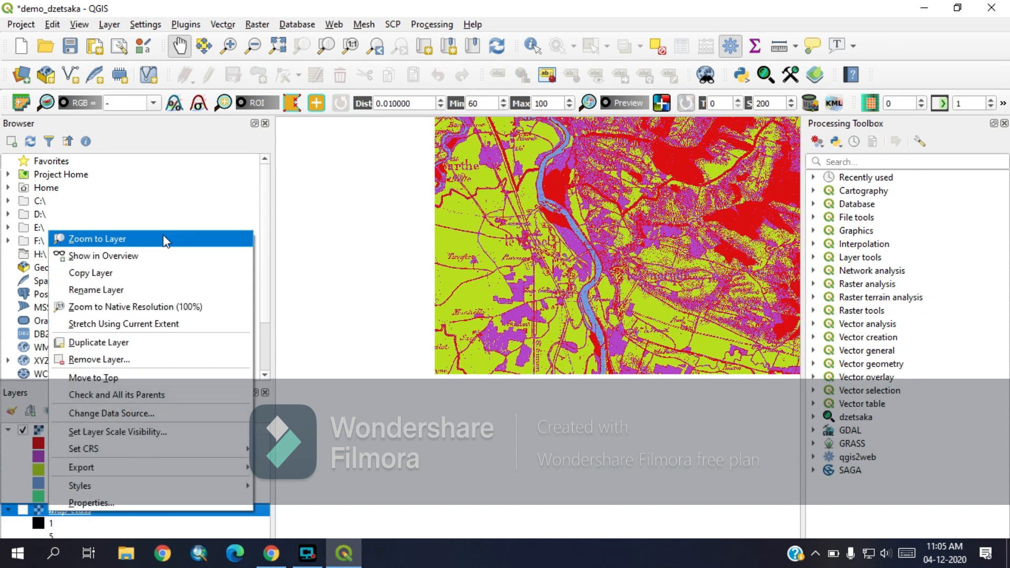
- Remove the duplicate grayscale map_class layer and hide the train layer
click(98, 359)
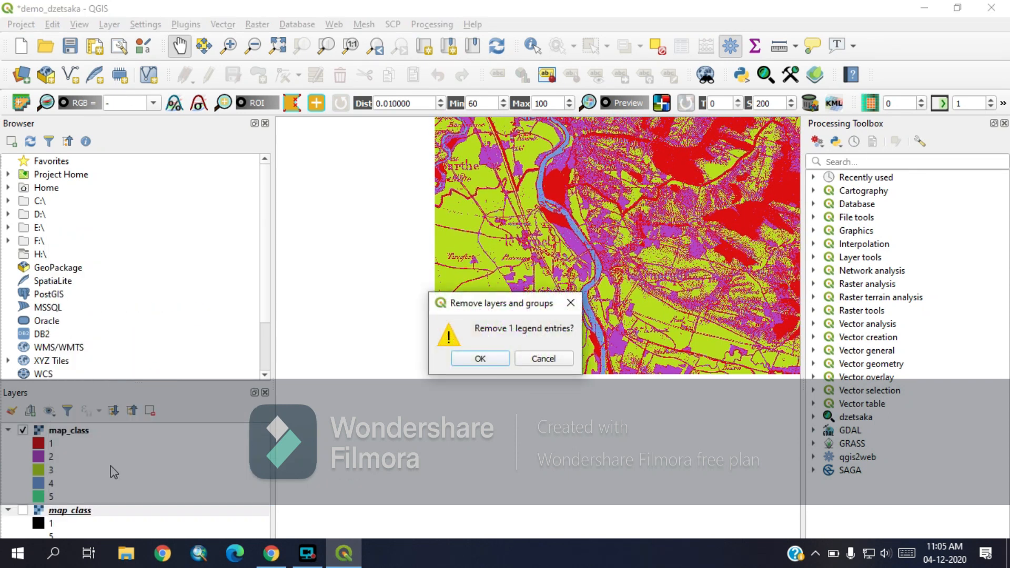
click(479, 359)
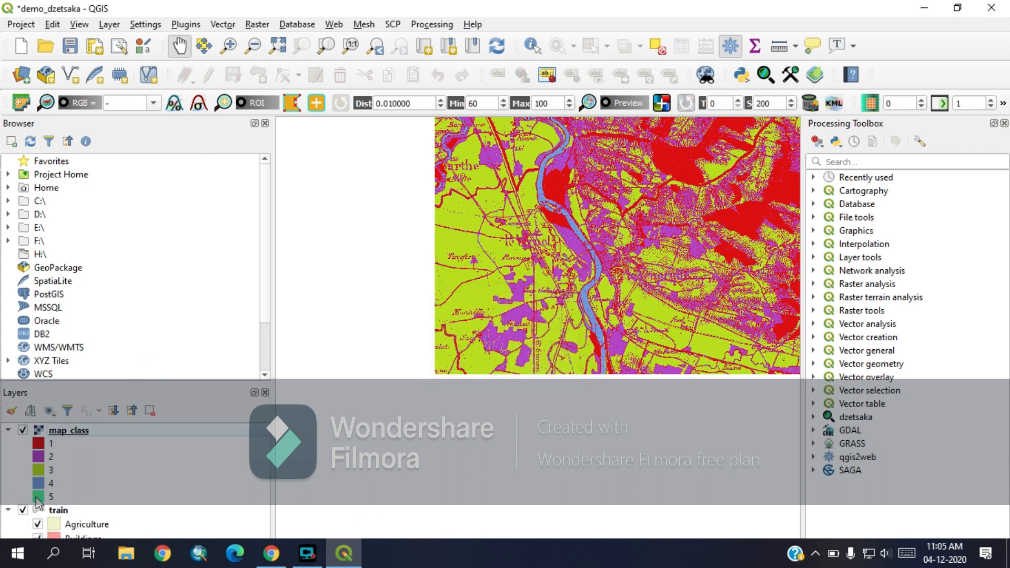
click(22, 509)
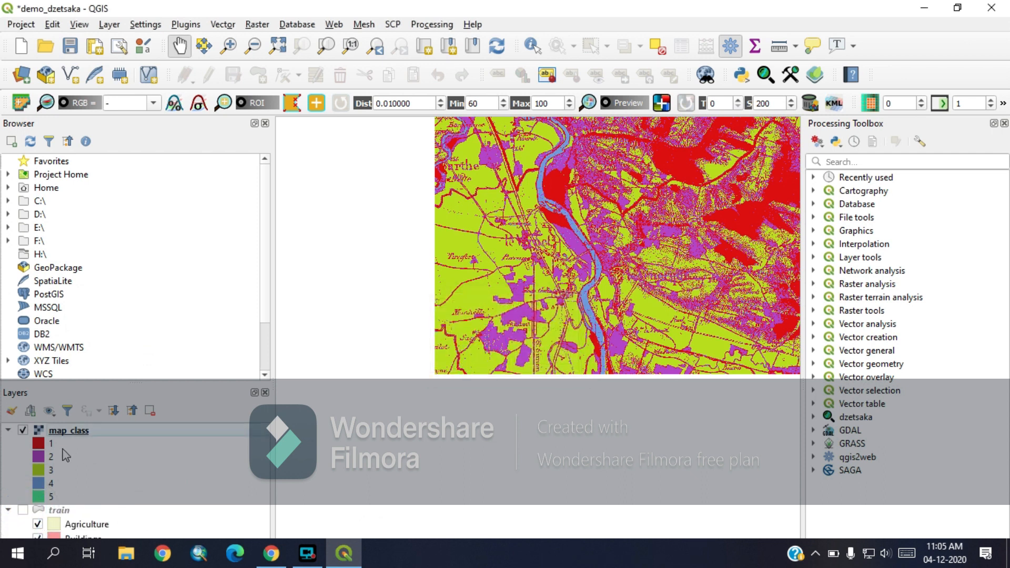
click(68, 431)
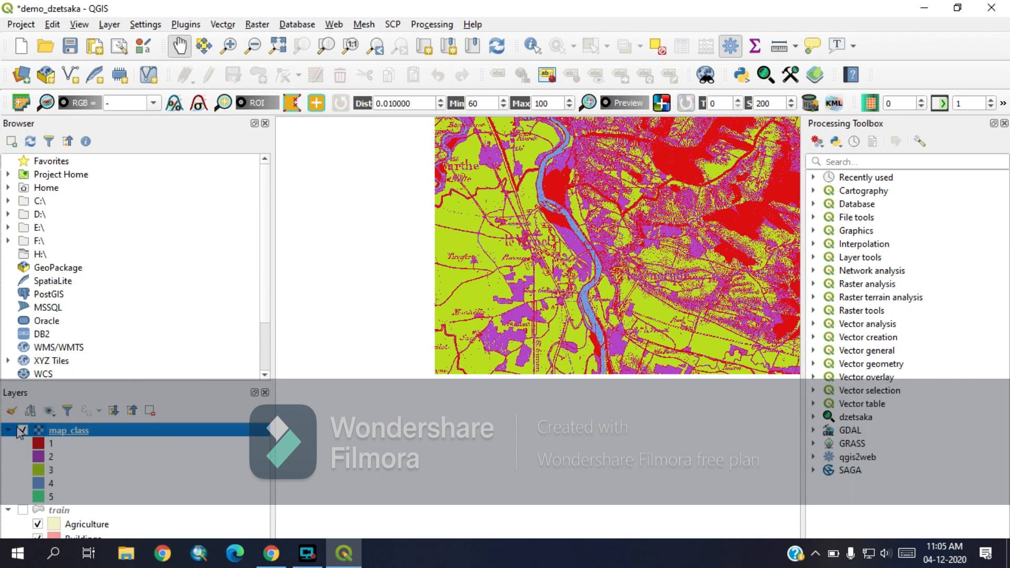